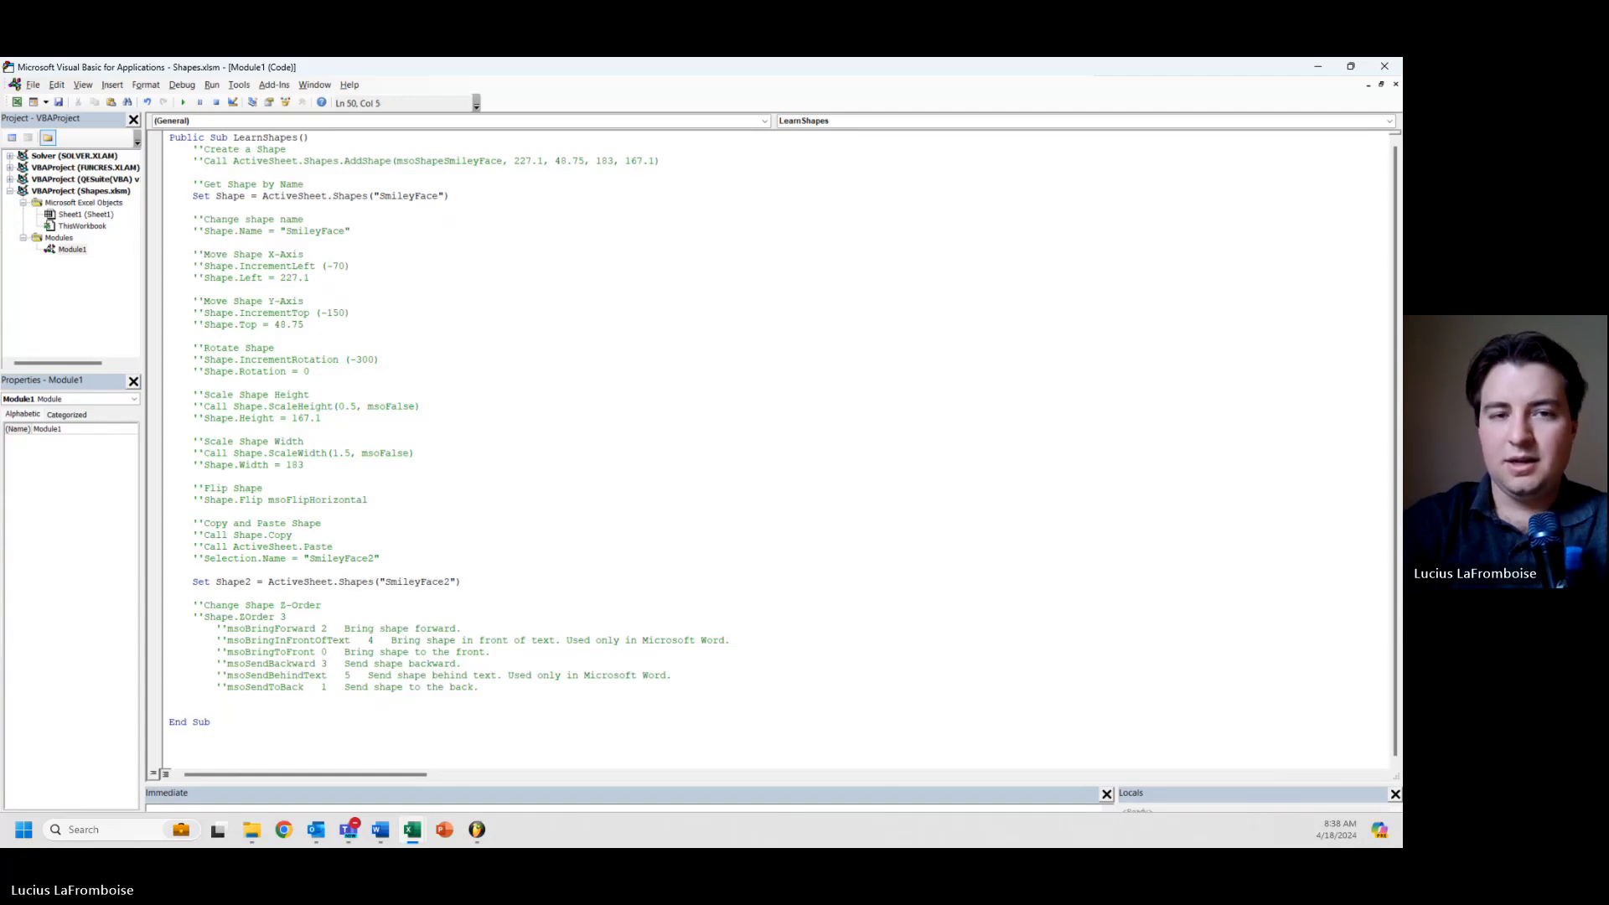
Step: Write the 'Hide/Unhide Shapes comment heading at the end of the LearnShapes macro
{"action": "type", "text": "''B"}
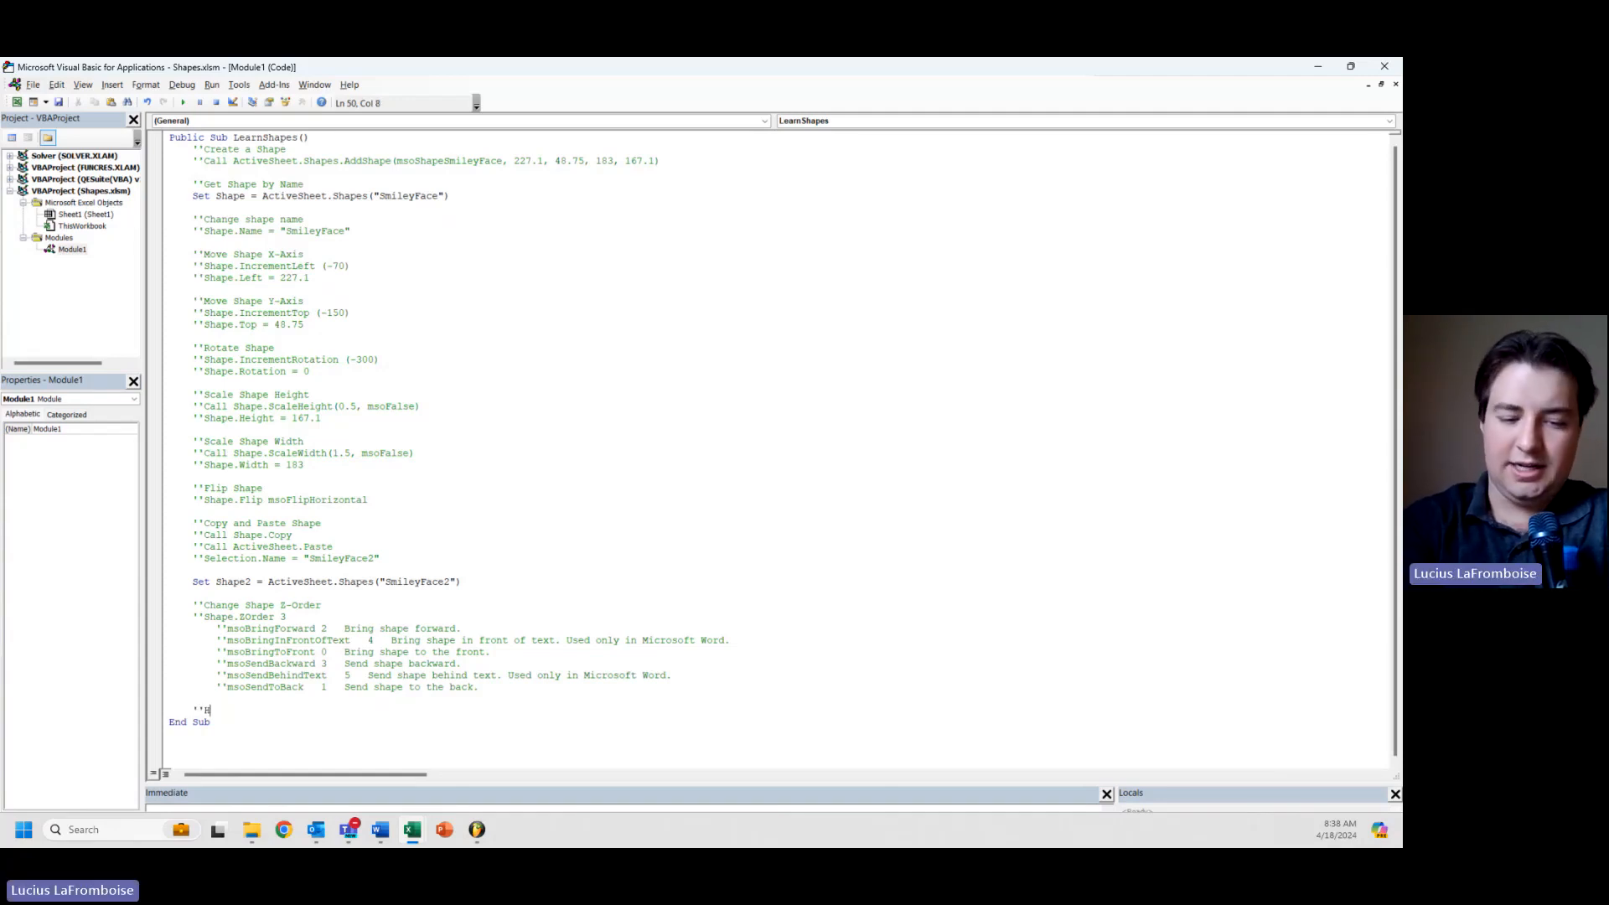
{"action": "type", "text": "ide/Unhide Shapes"}
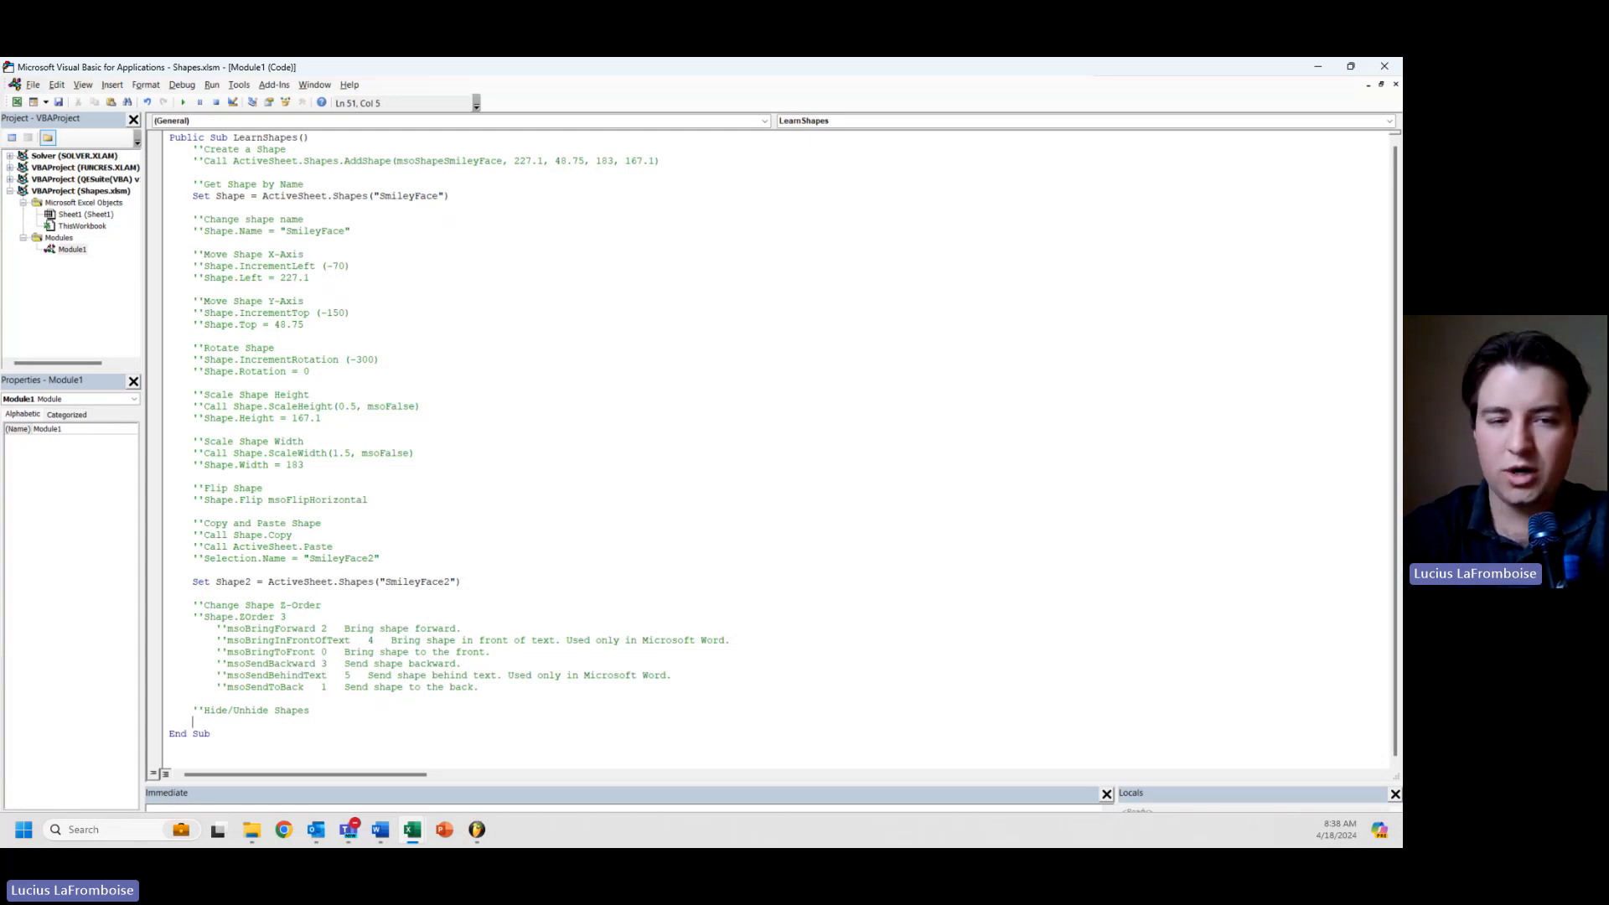
Step: Add the line Shape2.Visible = msoFalse under the Hide/Unhide Shapes heading
{"action": "type", "text": "Shape"}
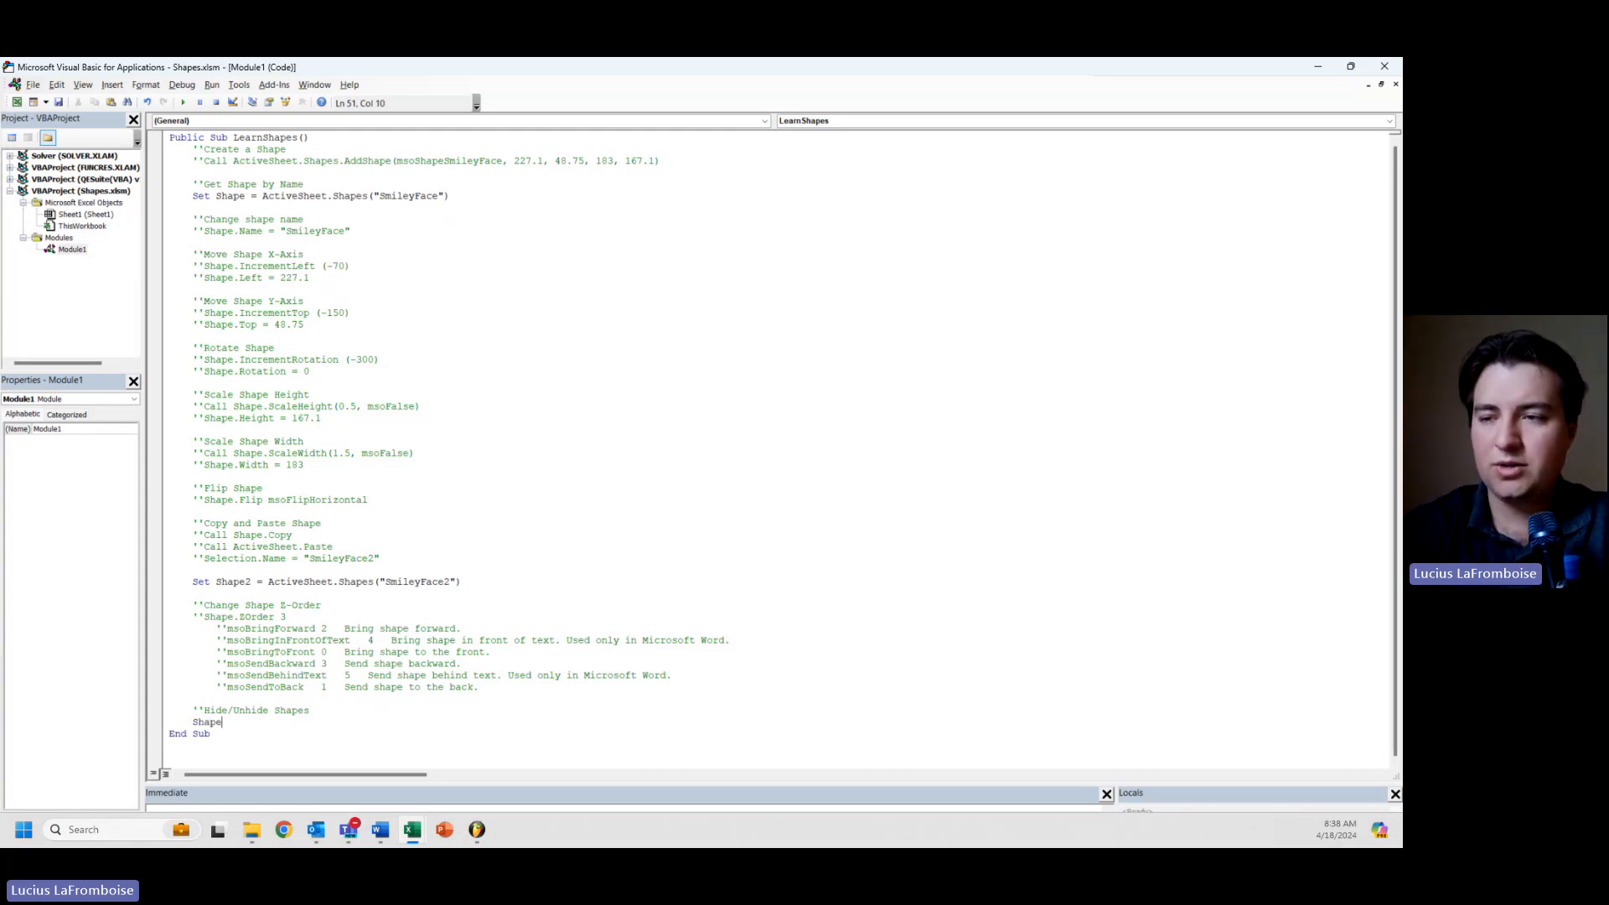
{"action": "type", "text": "2"}
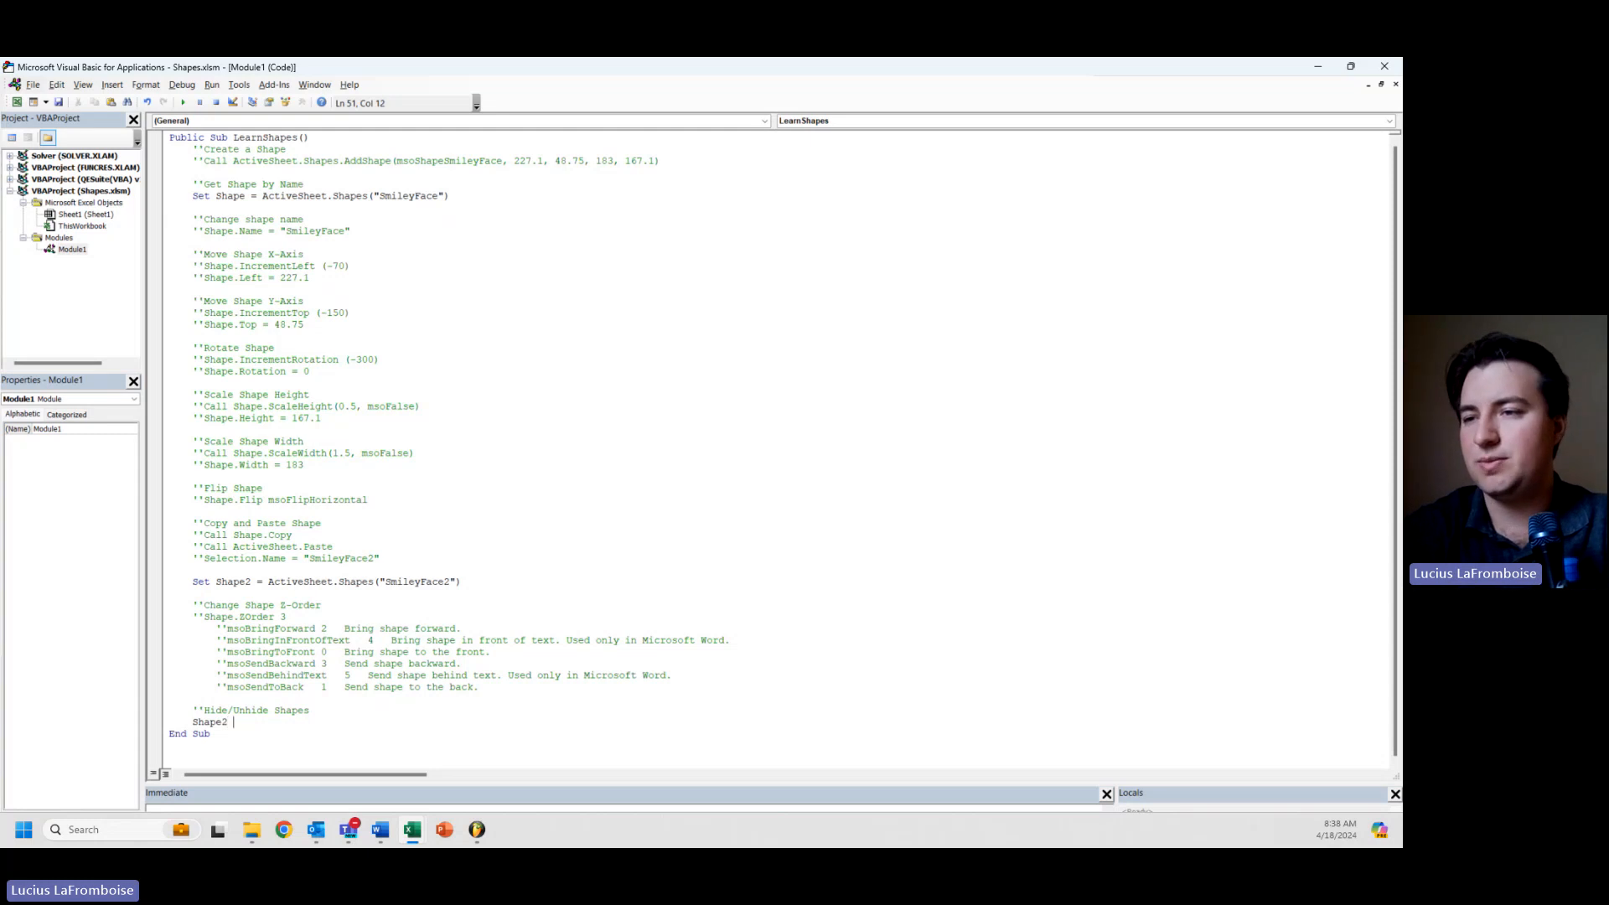
{"action": "type", "text": "."}
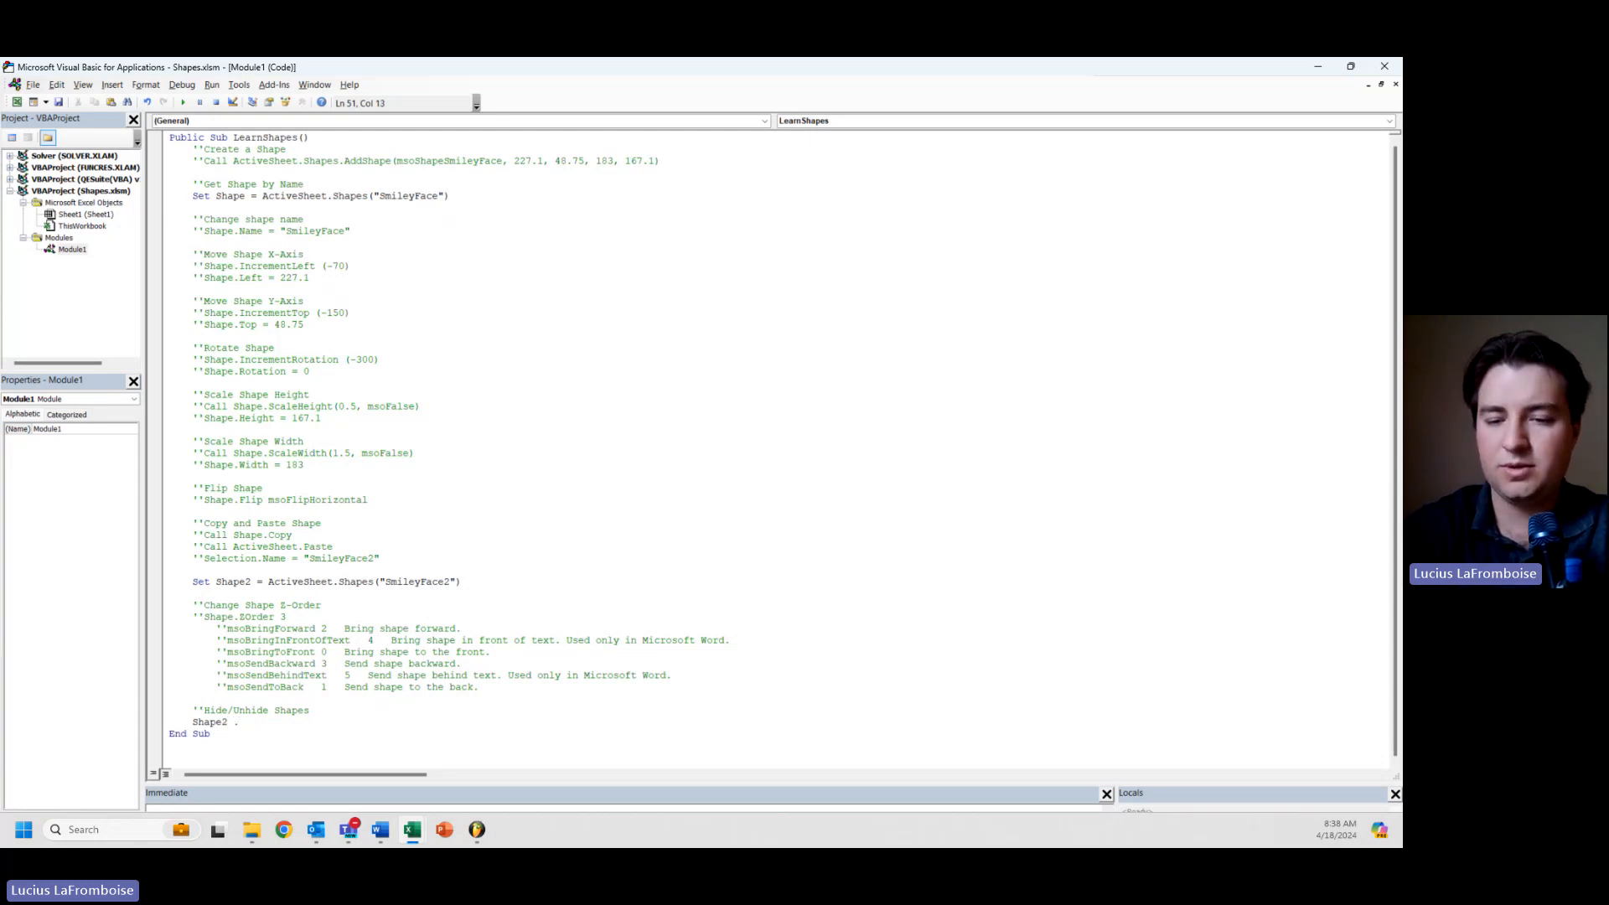
{"action": "key", "text": "Backspace"}
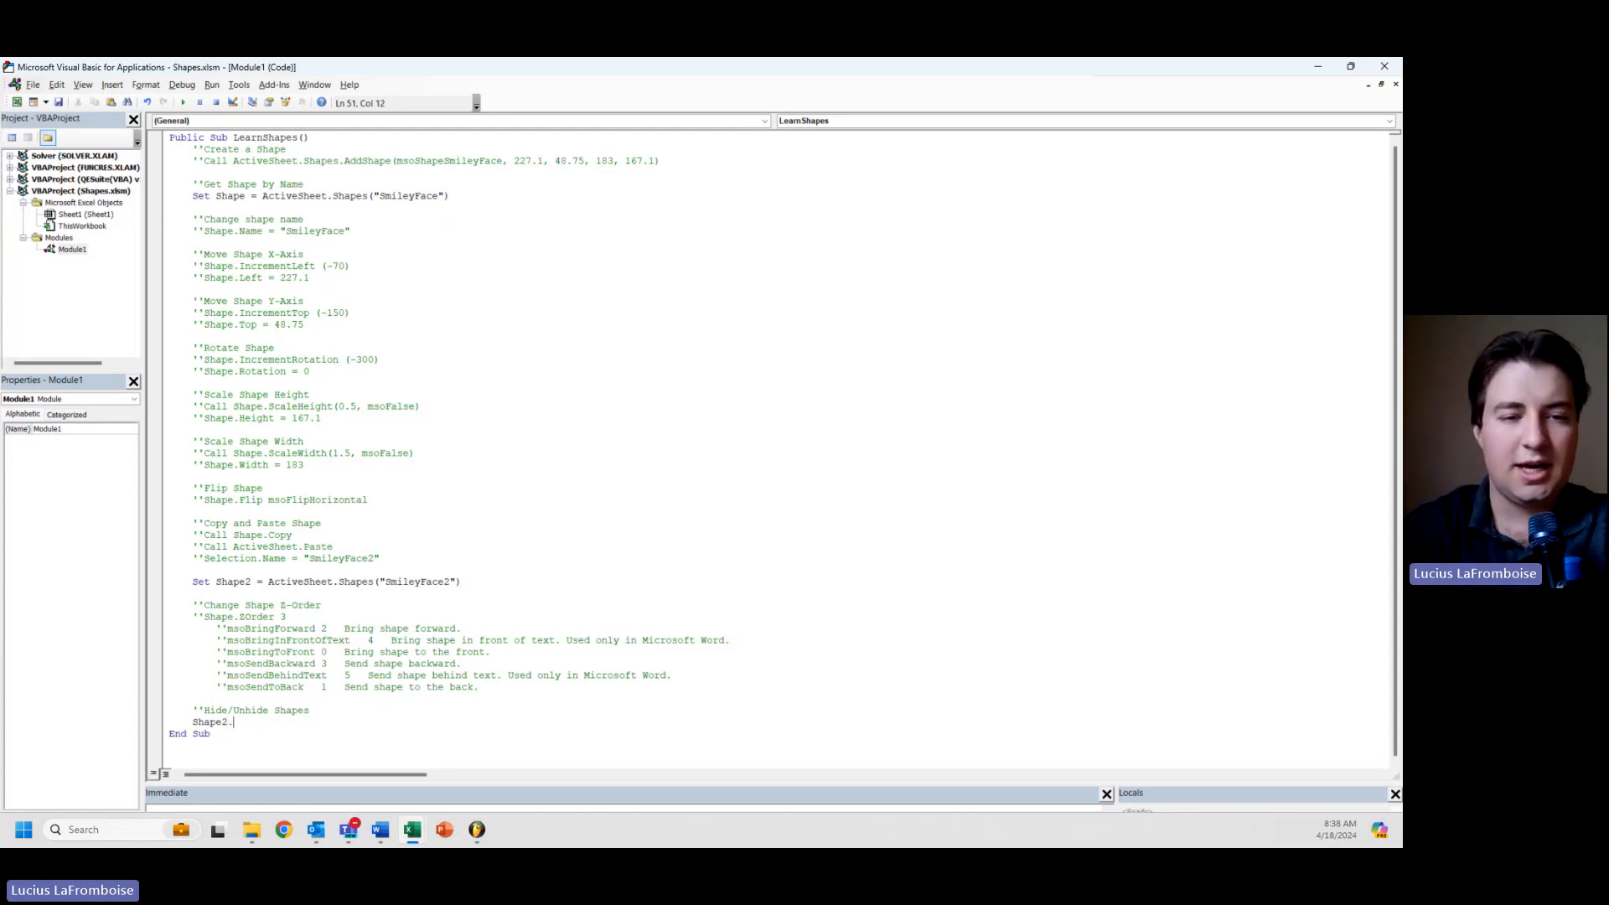
{"action": "type", "text": ".Visible = ms"}
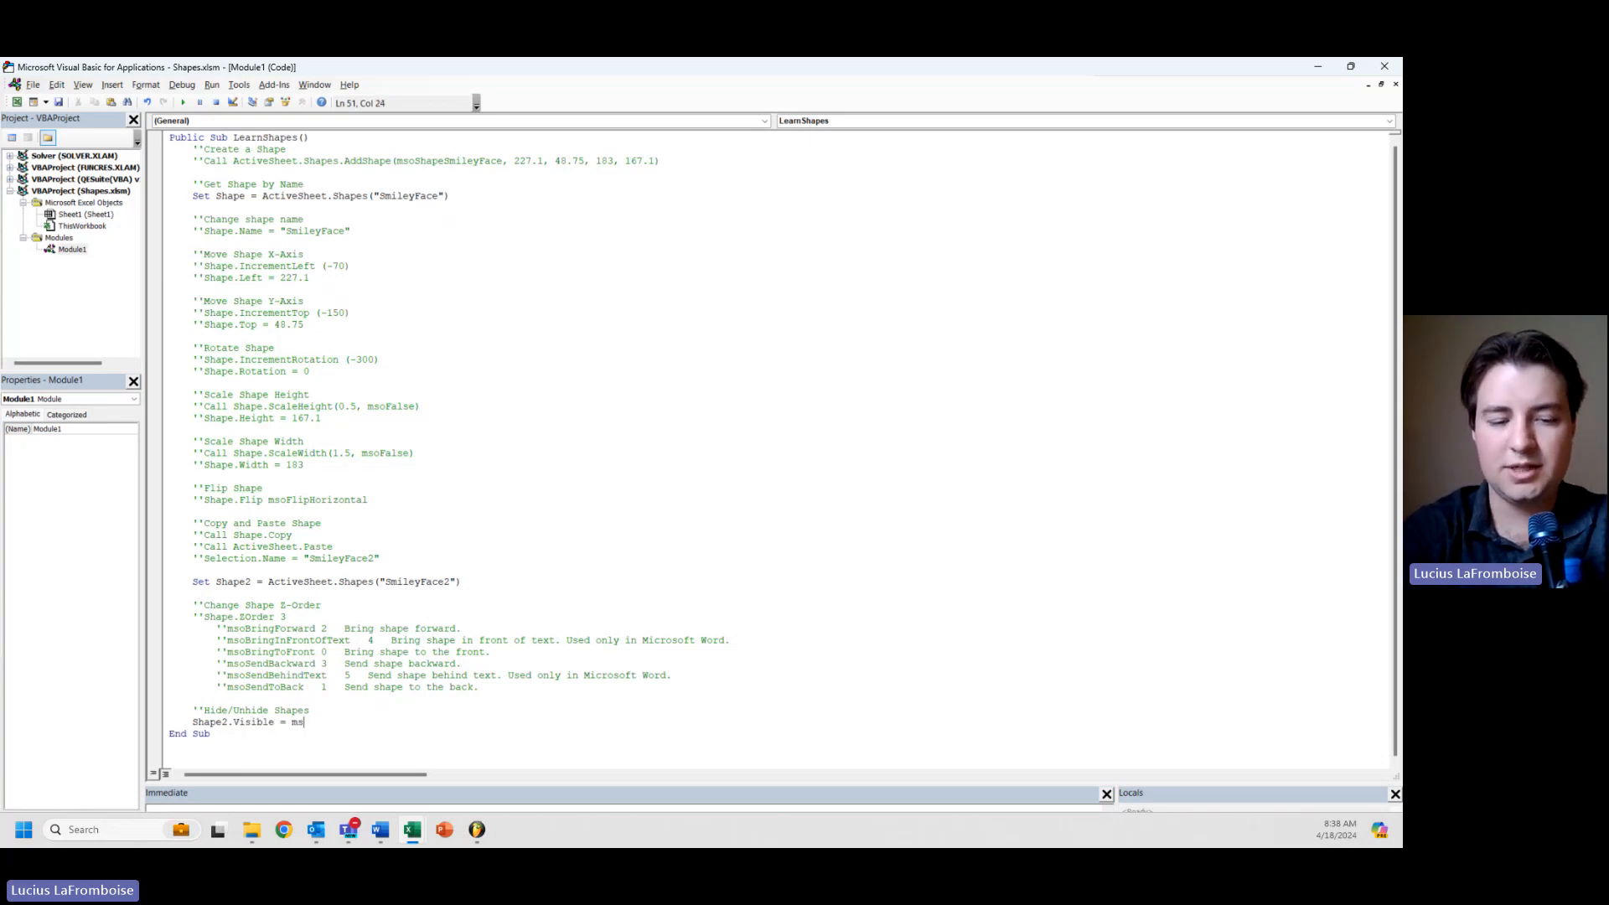
{"action": "type", "text": "oT"}
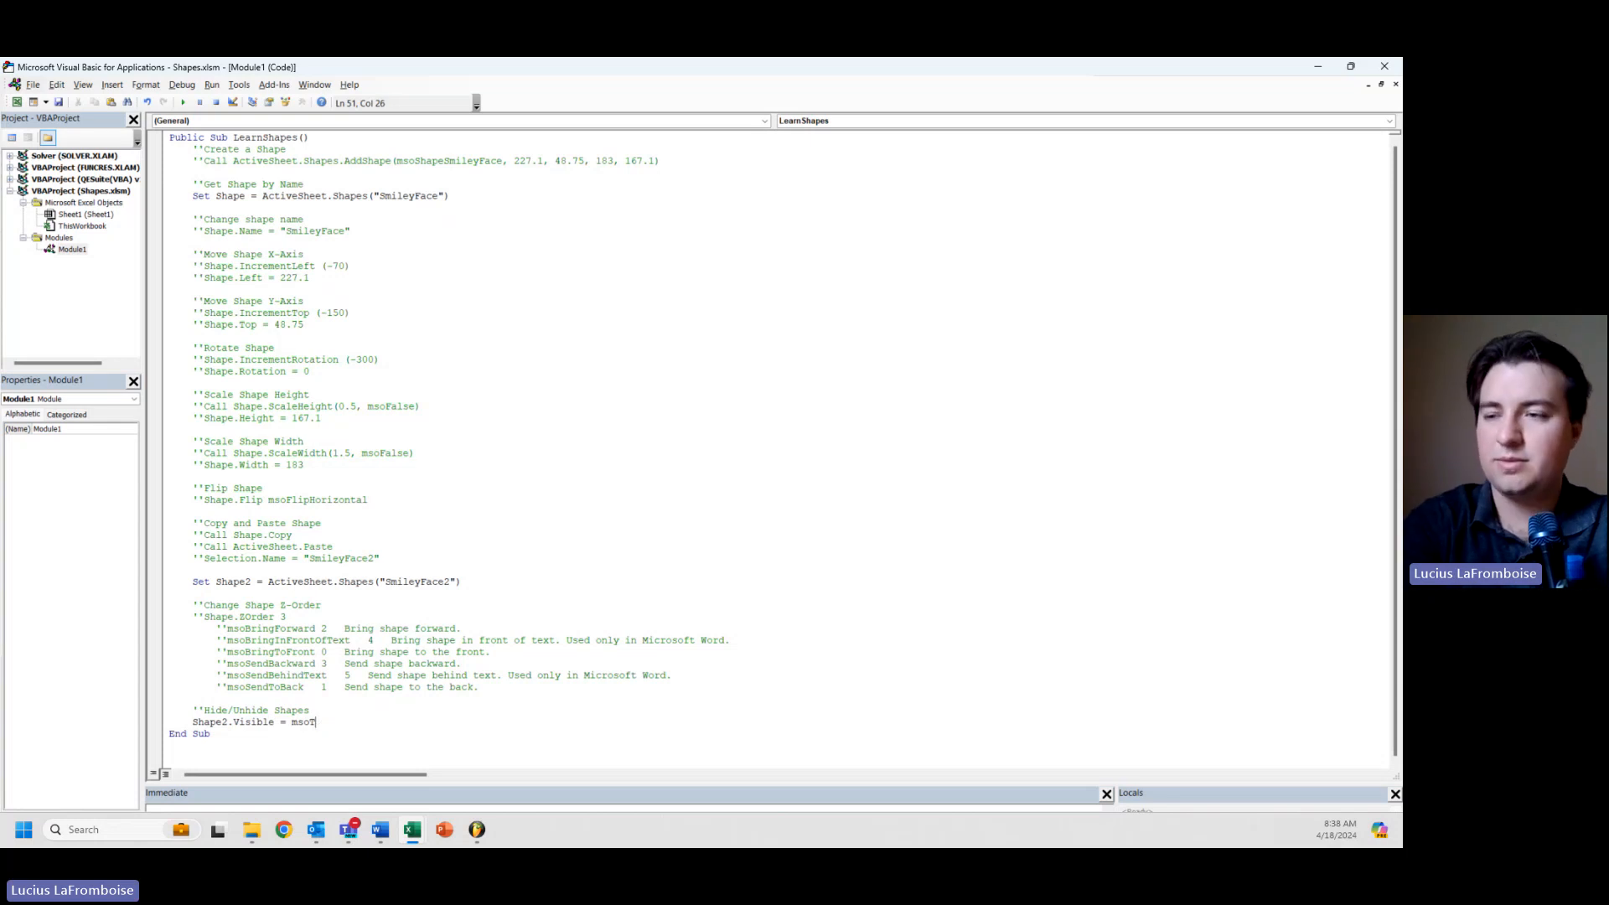
{"action": "type", "text": "las"}
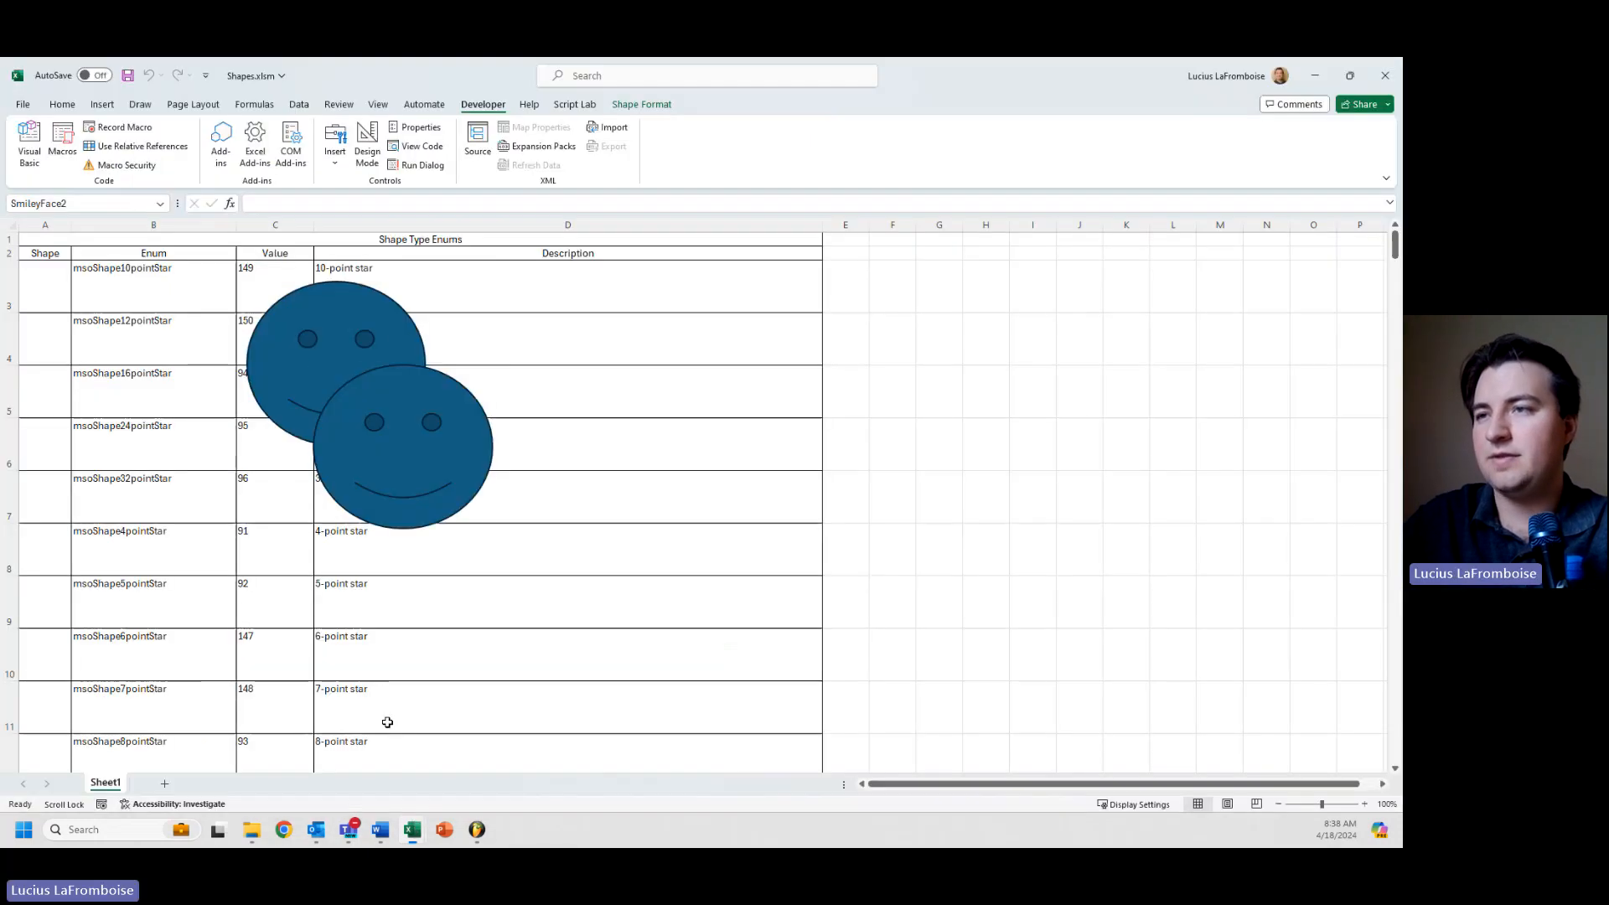
{"action": "left_click", "coordinate": [402, 446]}
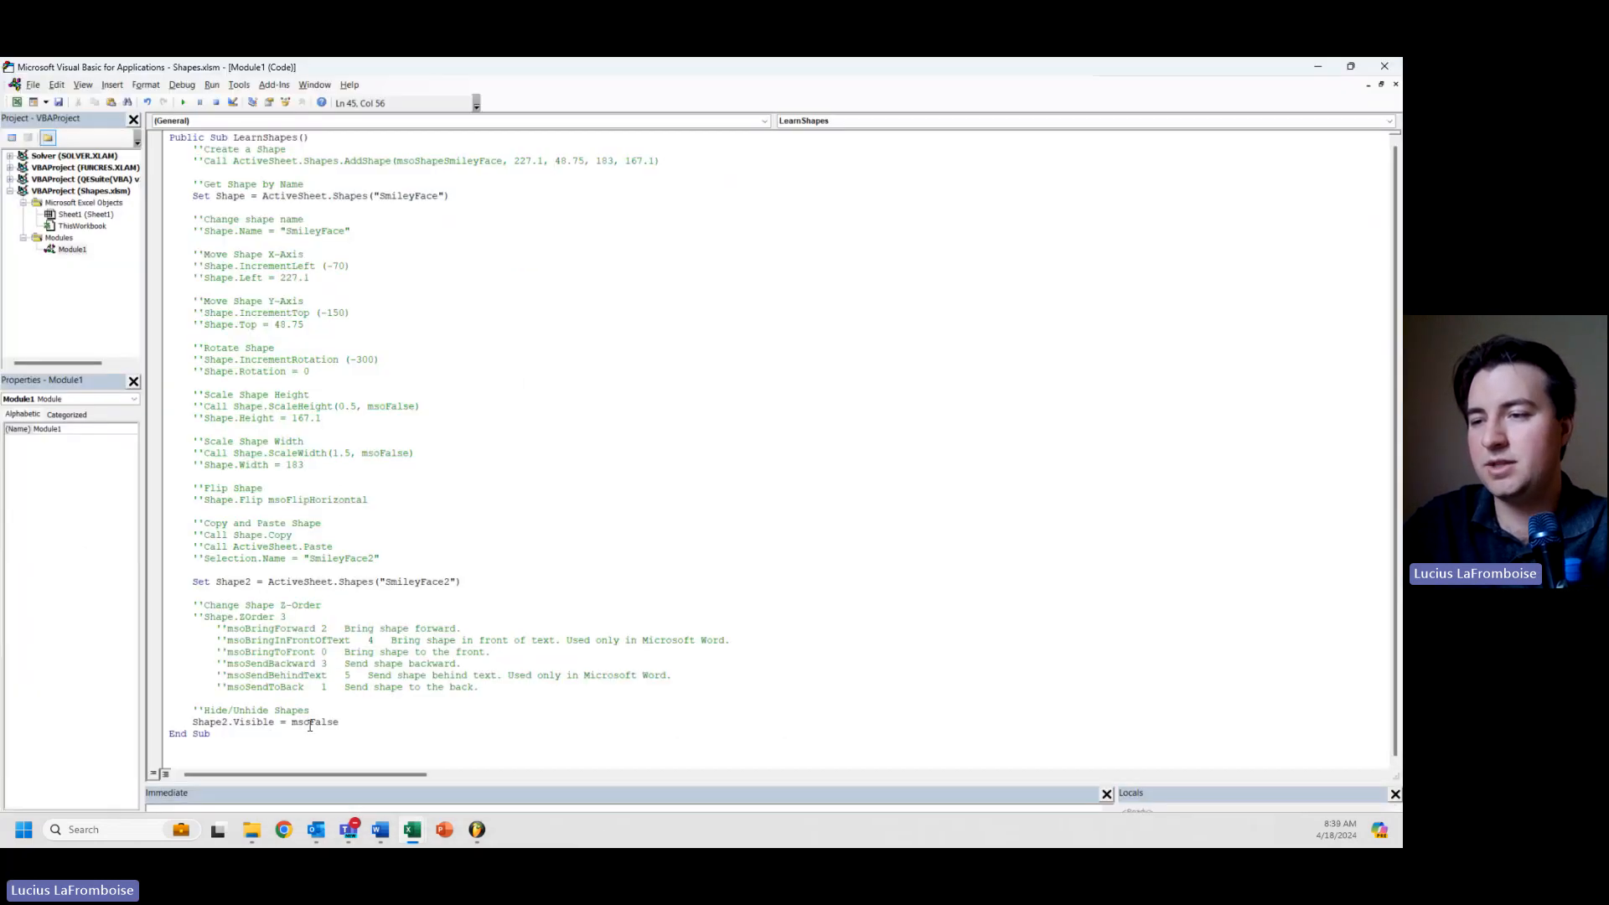
Step: Change the visibility value from msoFalse to msoTrue and return to the macro code
{"action": "key", "text": "BackSpace"}
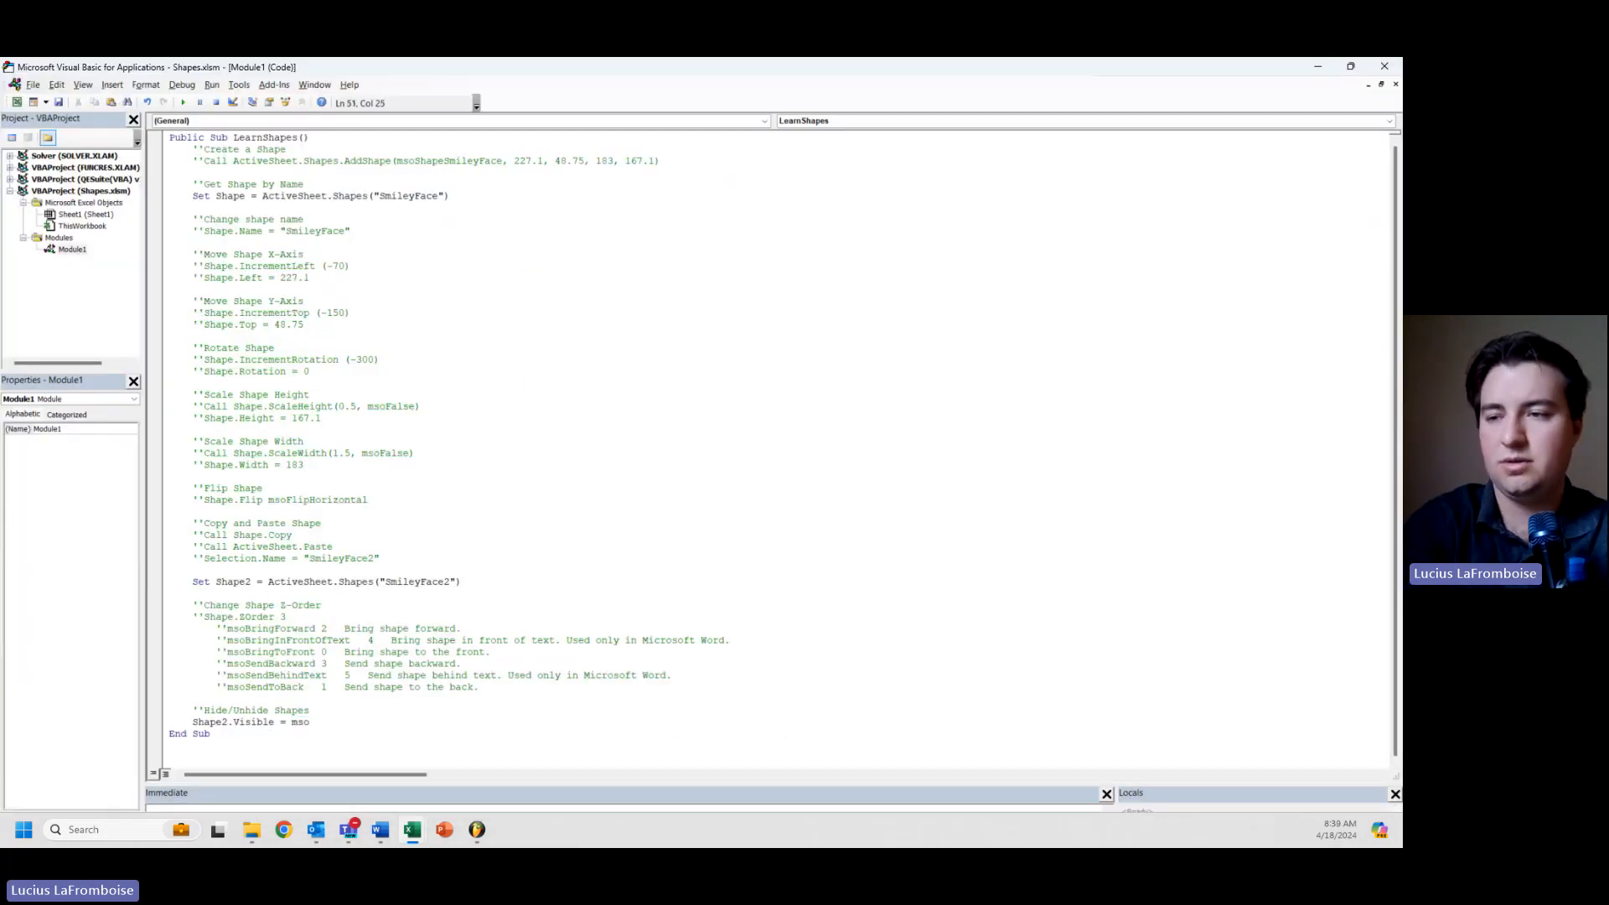
{"action": "type", "text": "True"}
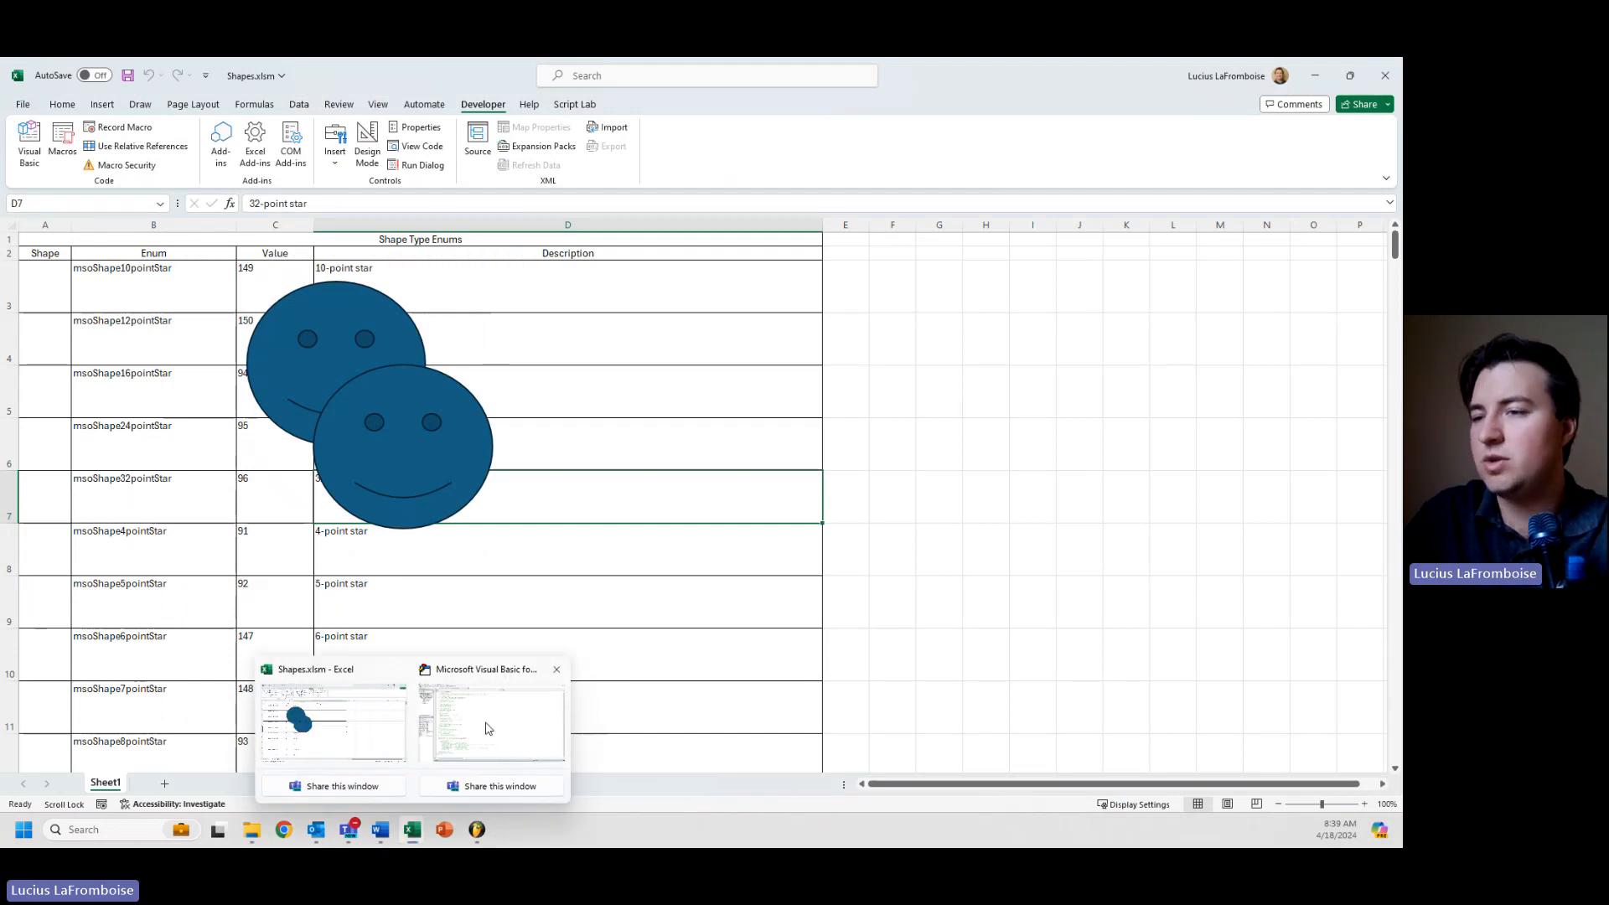
{"action": "left_click", "coordinate": [490, 719]}
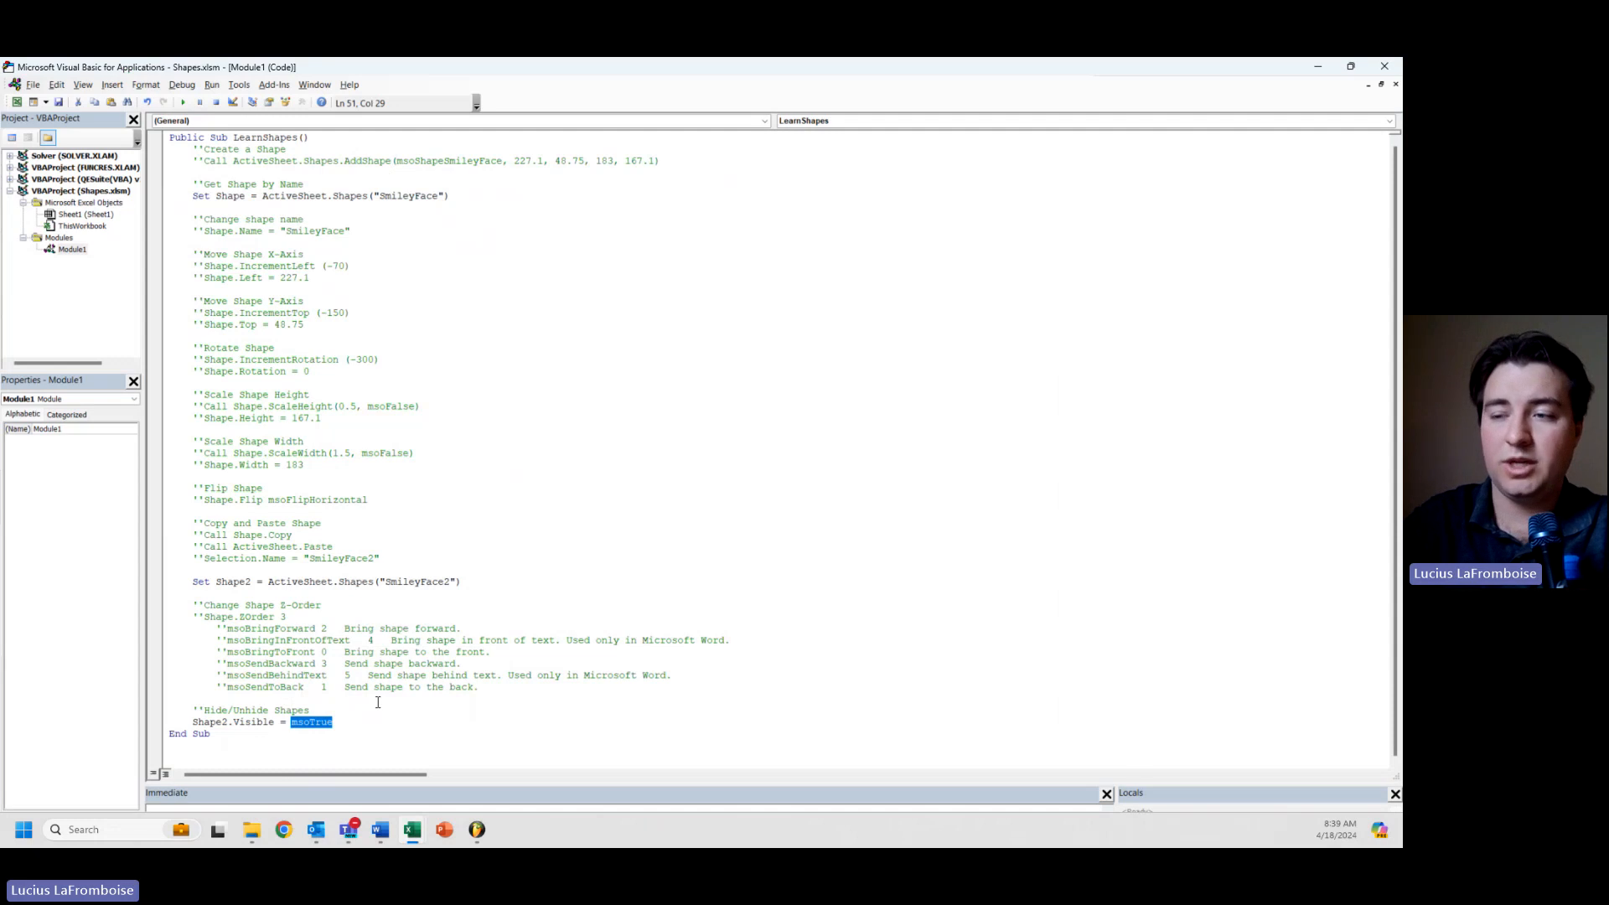
Step: Replace msoTrue with Not(Shape2.Visible) so the line toggles the shape's visibility
{"action": "key", "text": "Delete"}
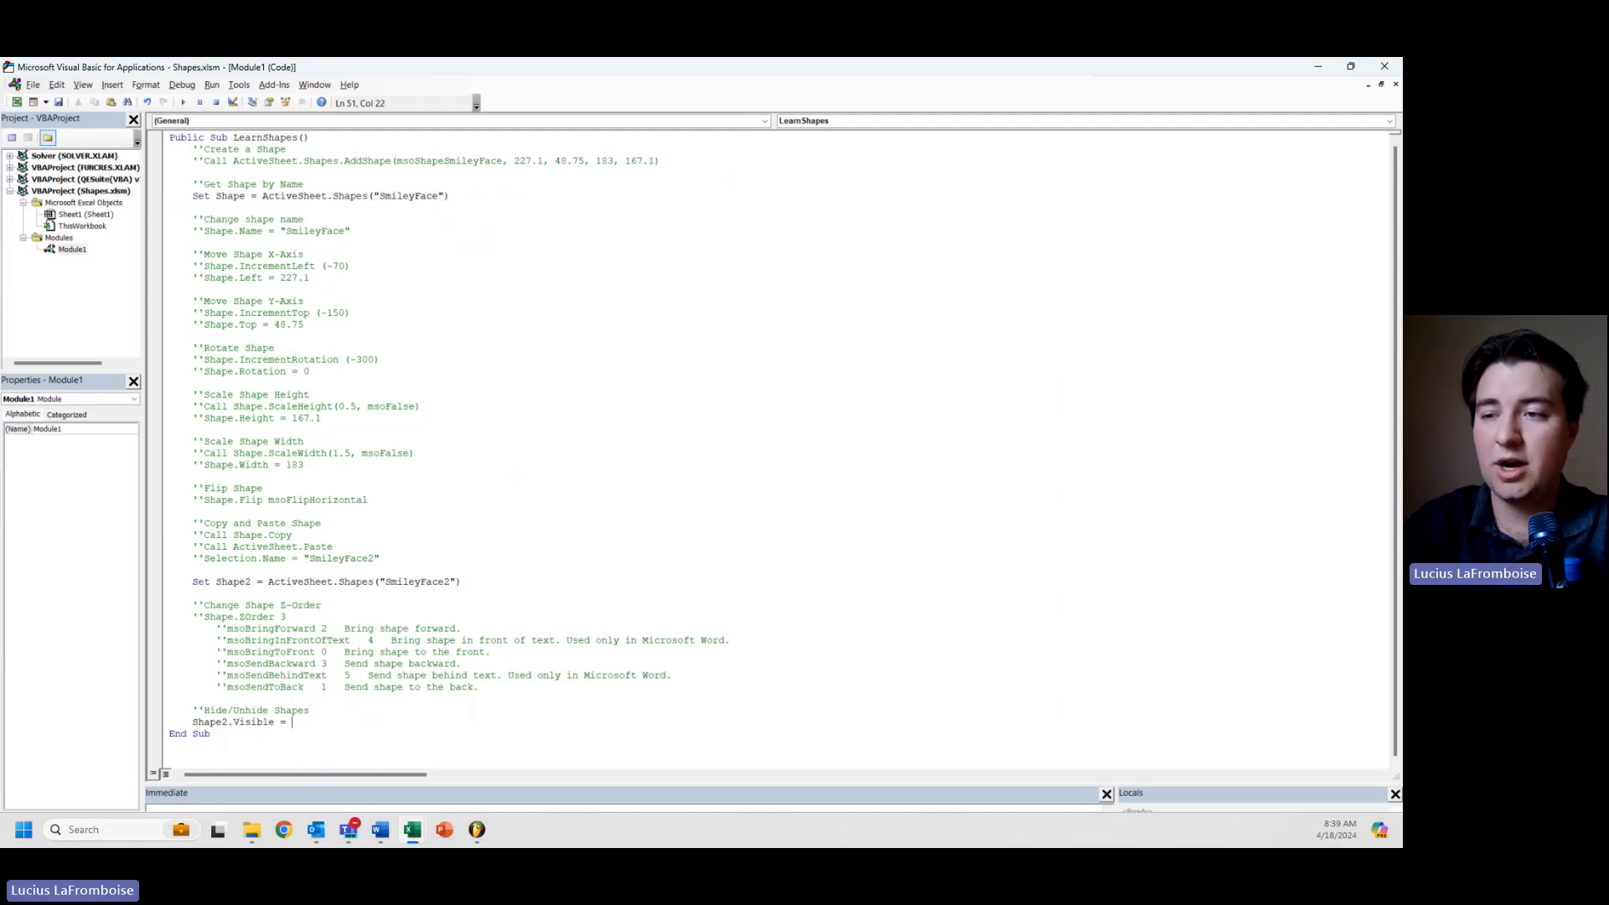
{"action": "type", "text": "M"}
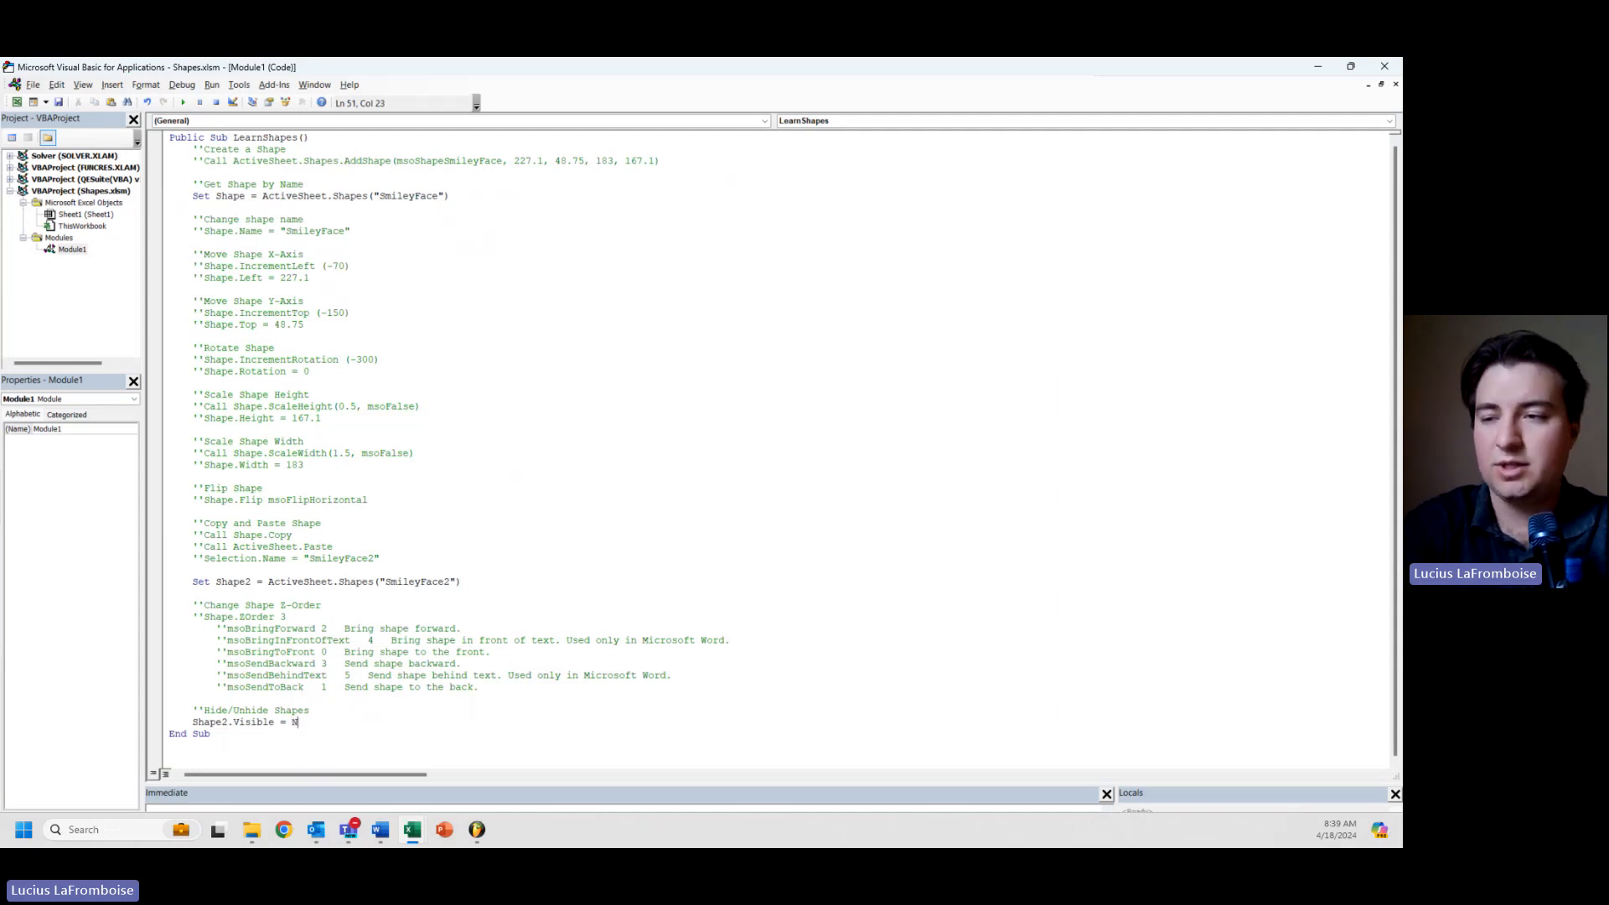
{"action": "type", "text": "ot("}
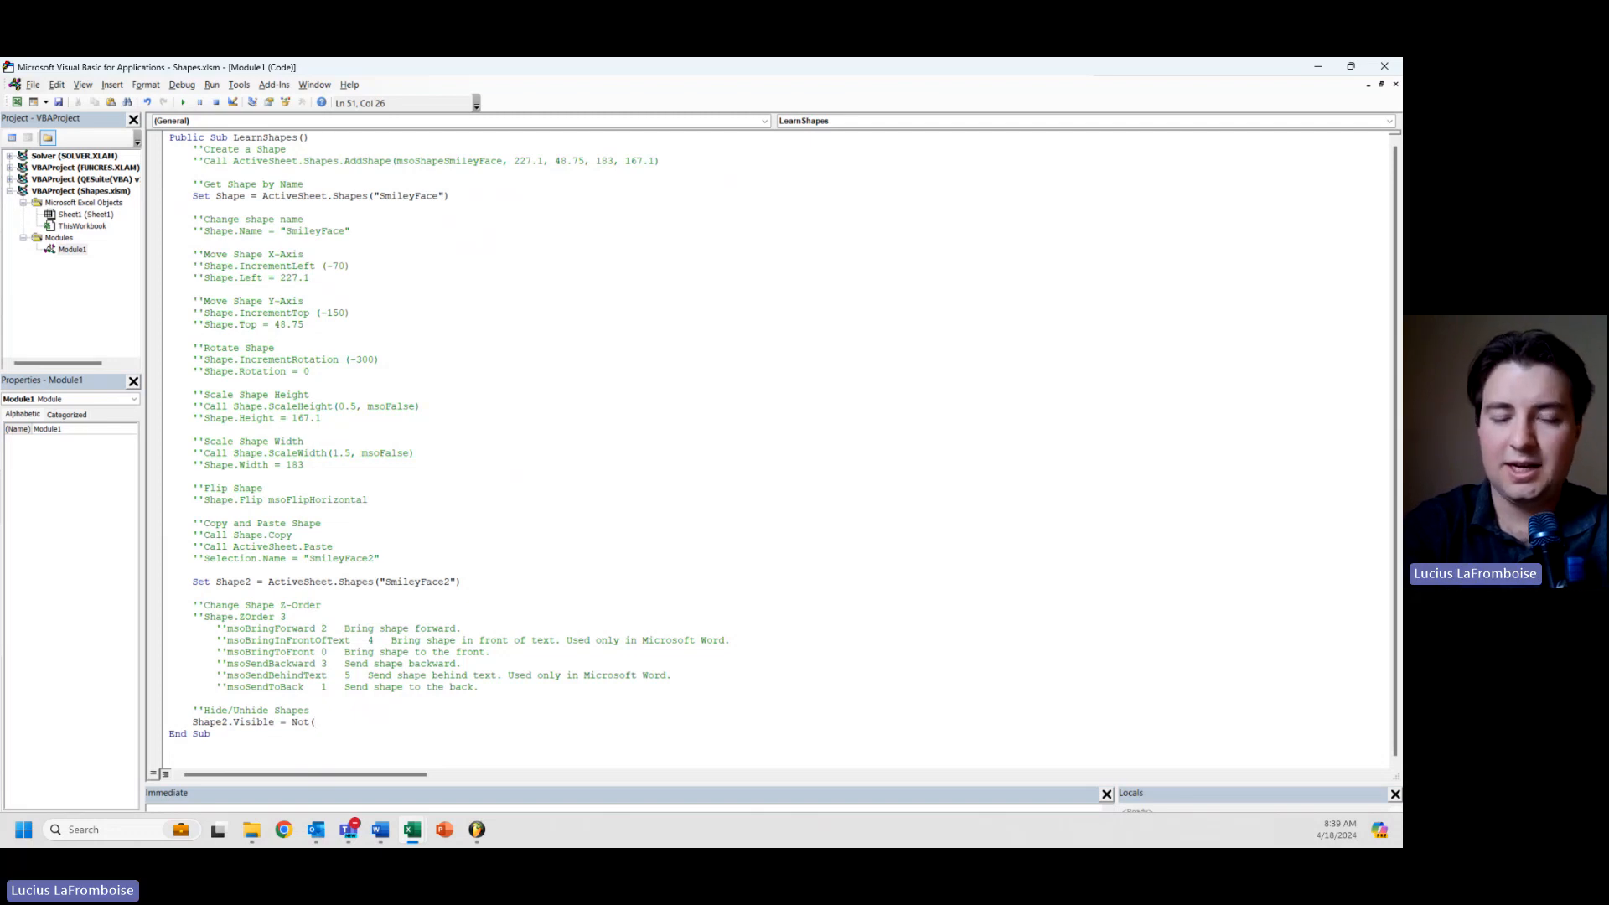
{"action": "type", "text": "SHape2"}
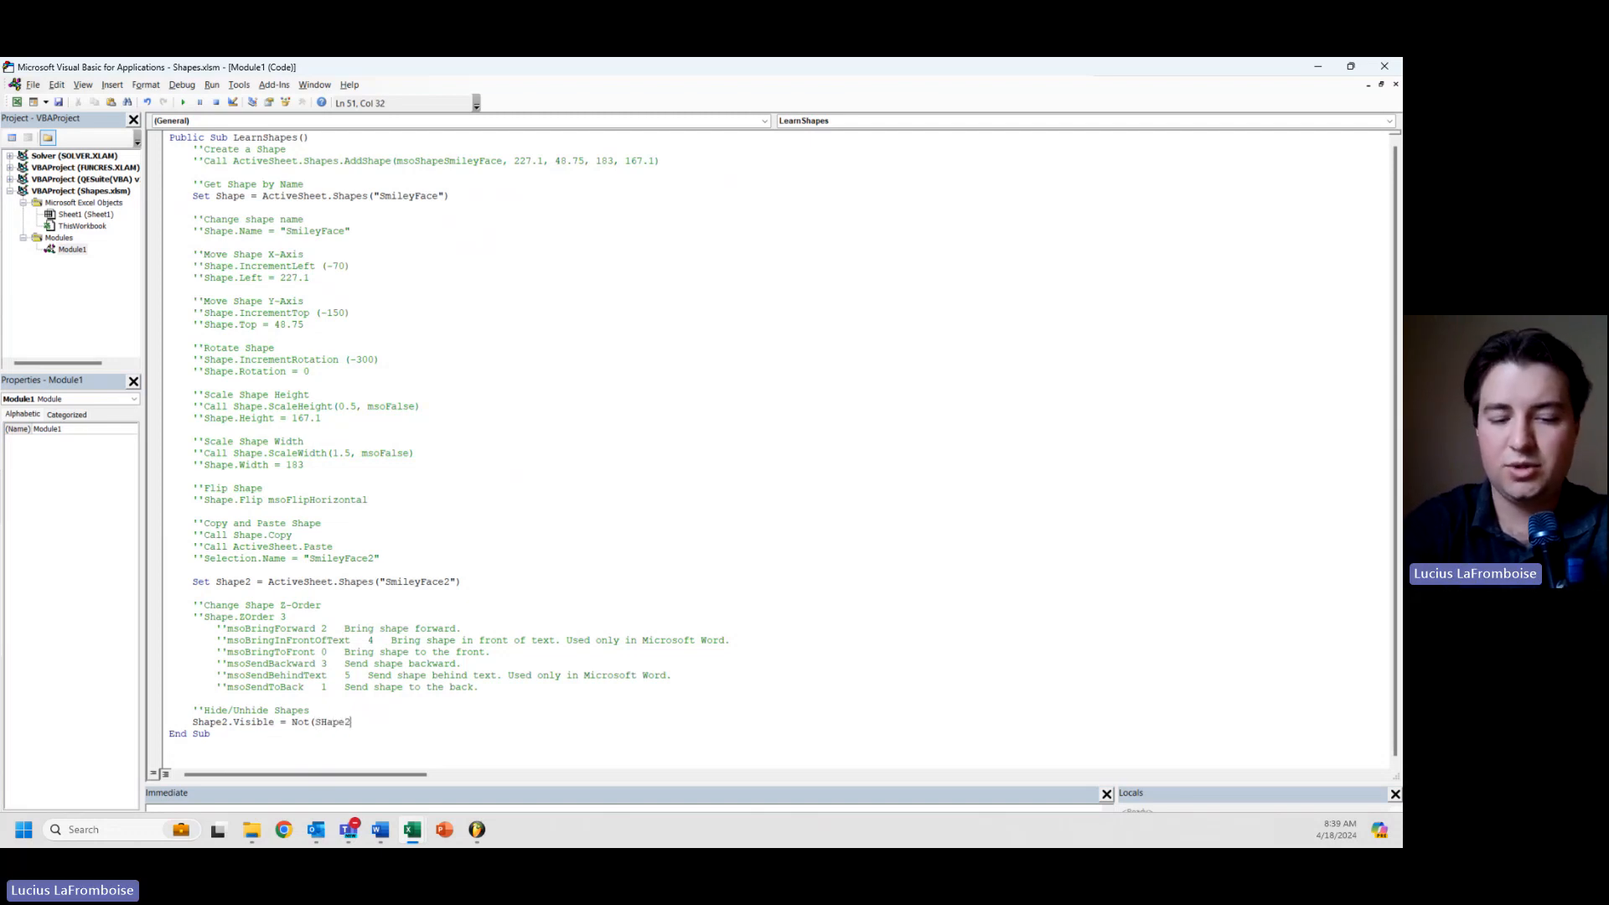
{"action": "type", "text": ".visible)"}
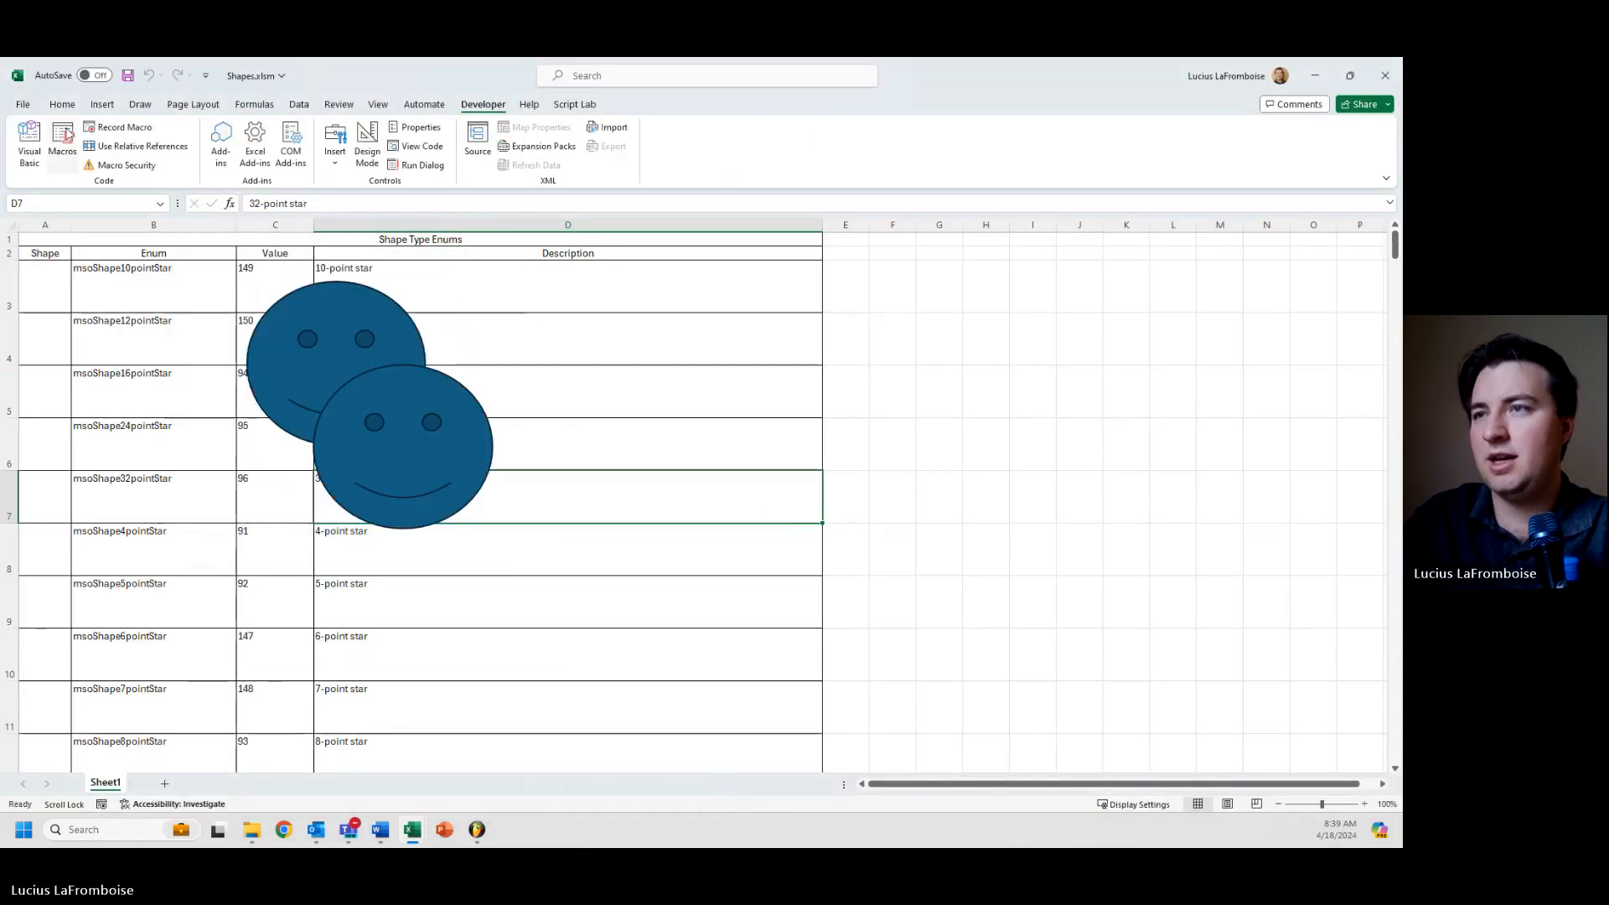
Step: Run LearnShapes from the Developer Macros list on the two-smiley worksheet
{"action": "left_click", "coordinate": [62, 144]}
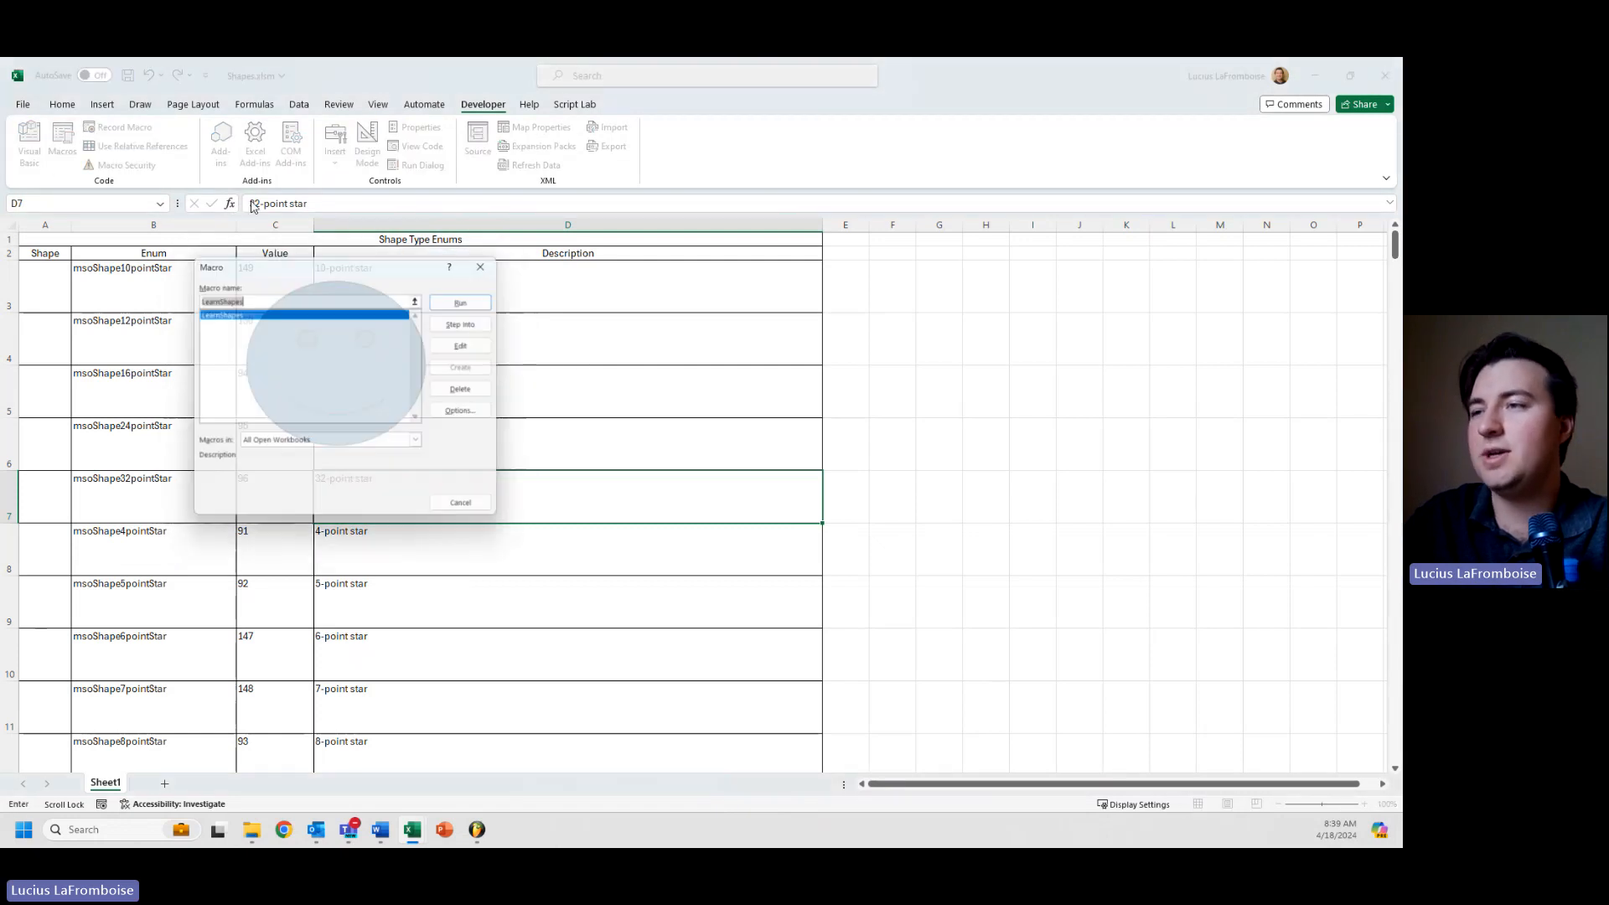
{"action": "left_click", "coordinate": [459, 302]}
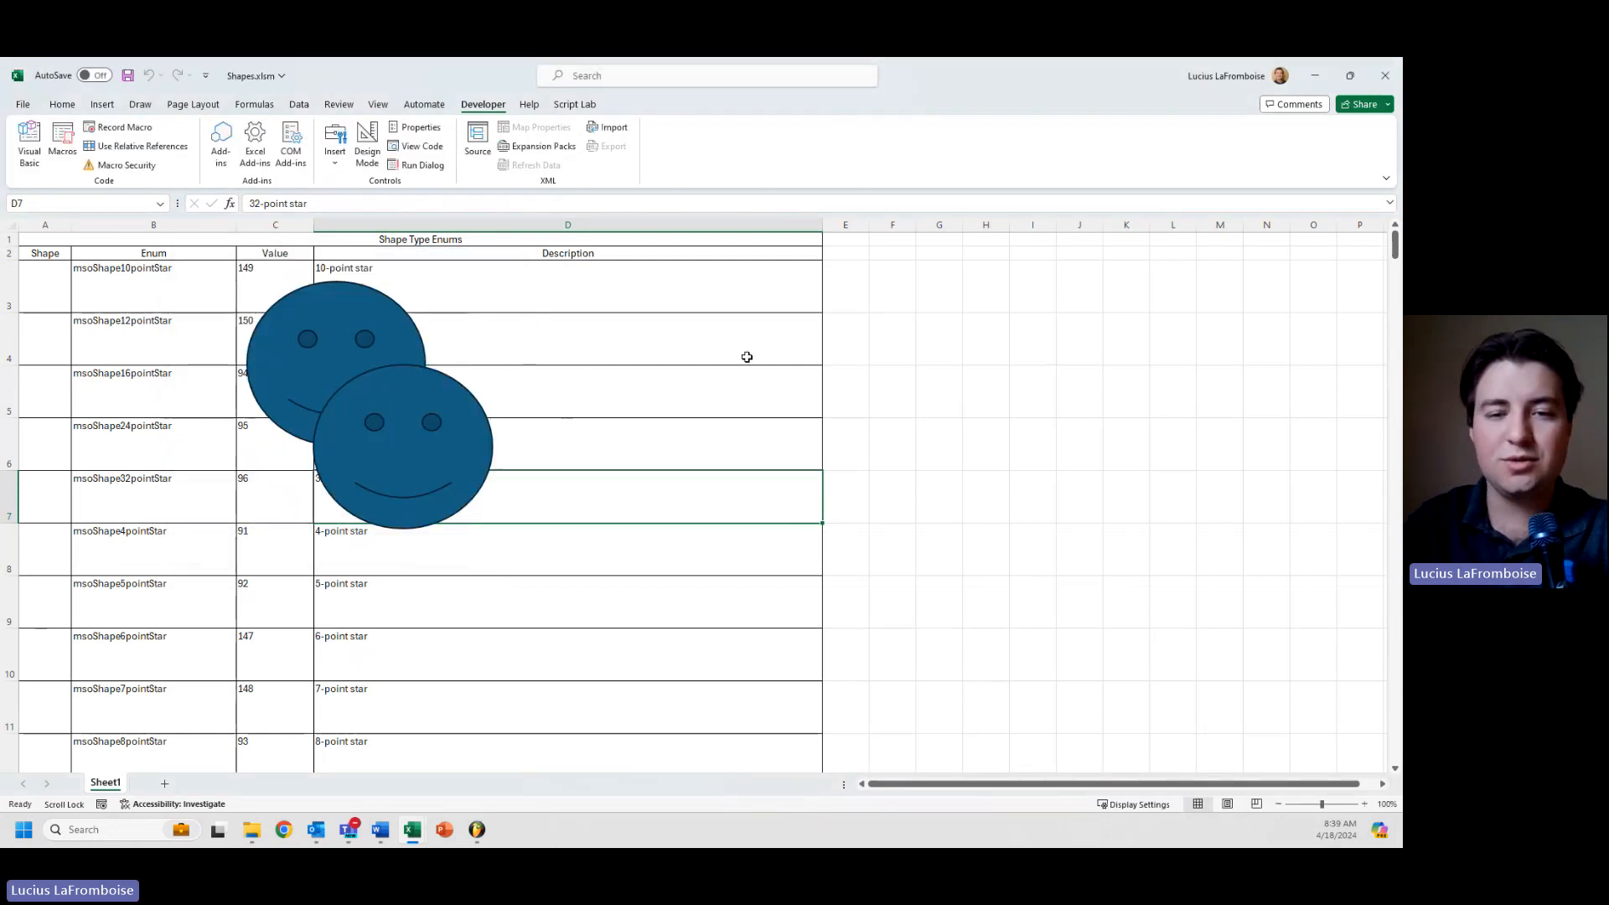